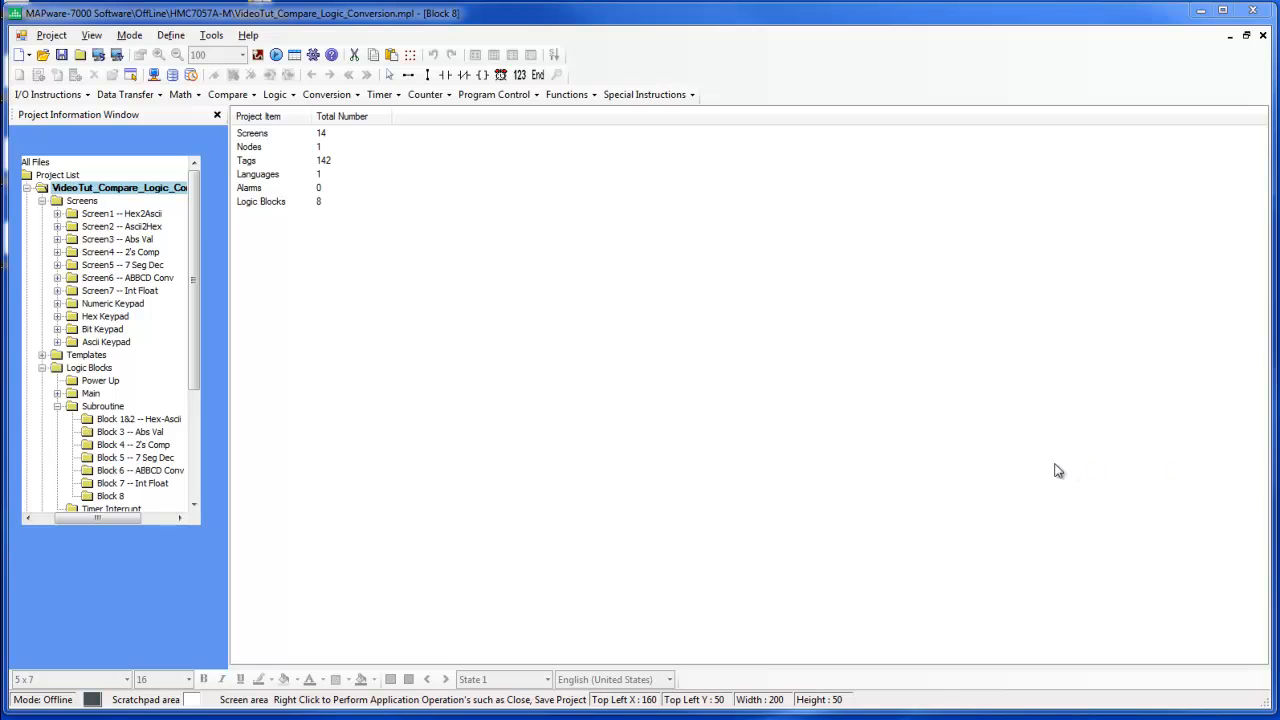
pyautogui.moveTo(478, 420)
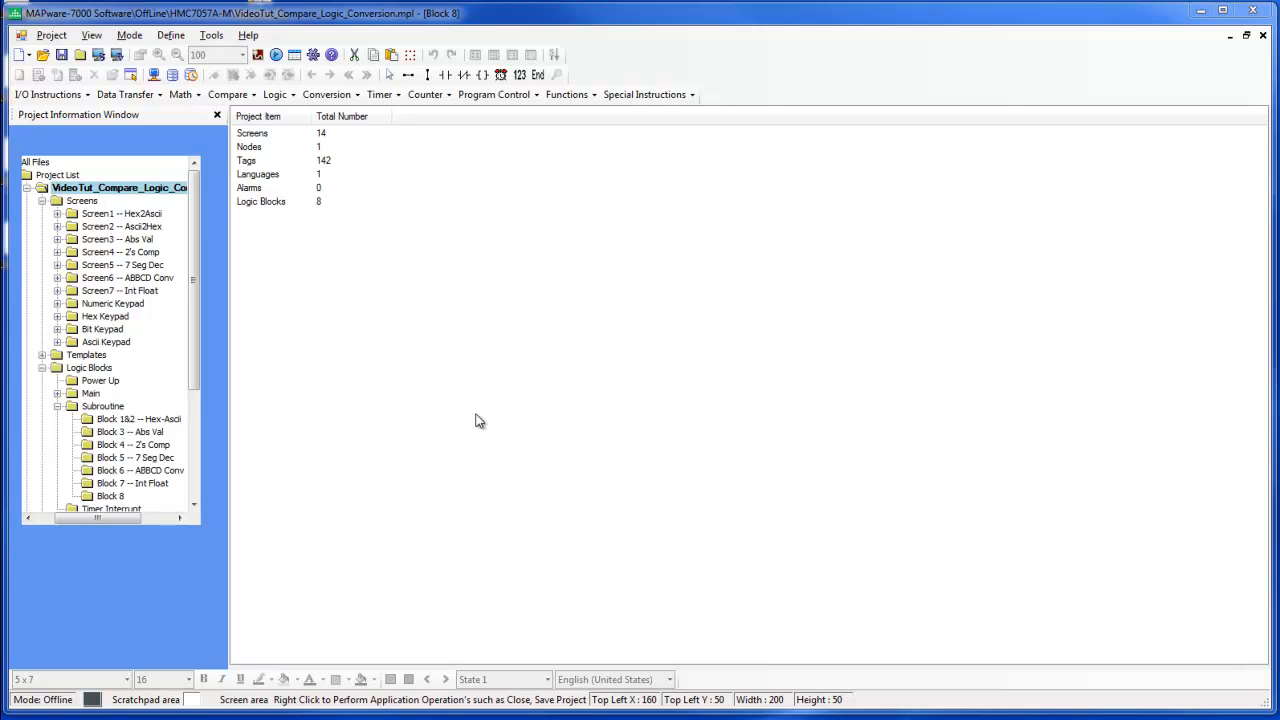
pyautogui.moveTo(444, 416)
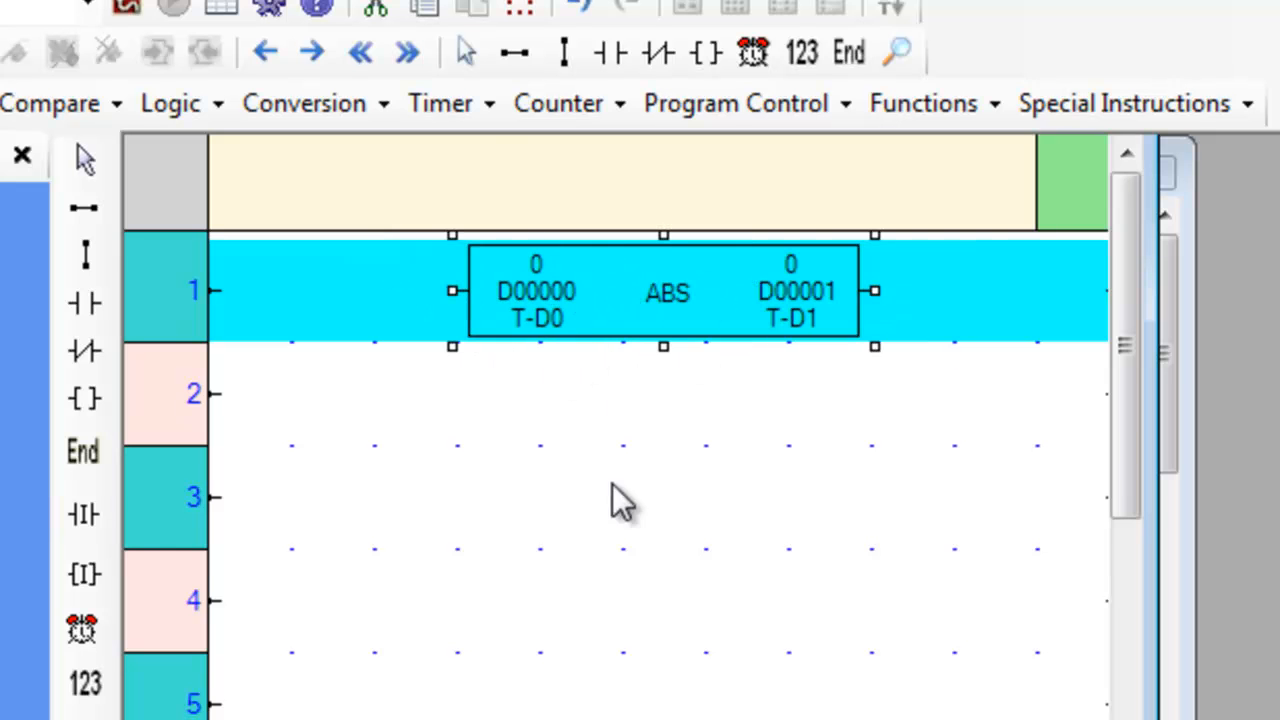
# Step: Select the Abs Val subroutine block and bring up Screen3 -- Abs Val for editing
pyautogui.click(620, 510)
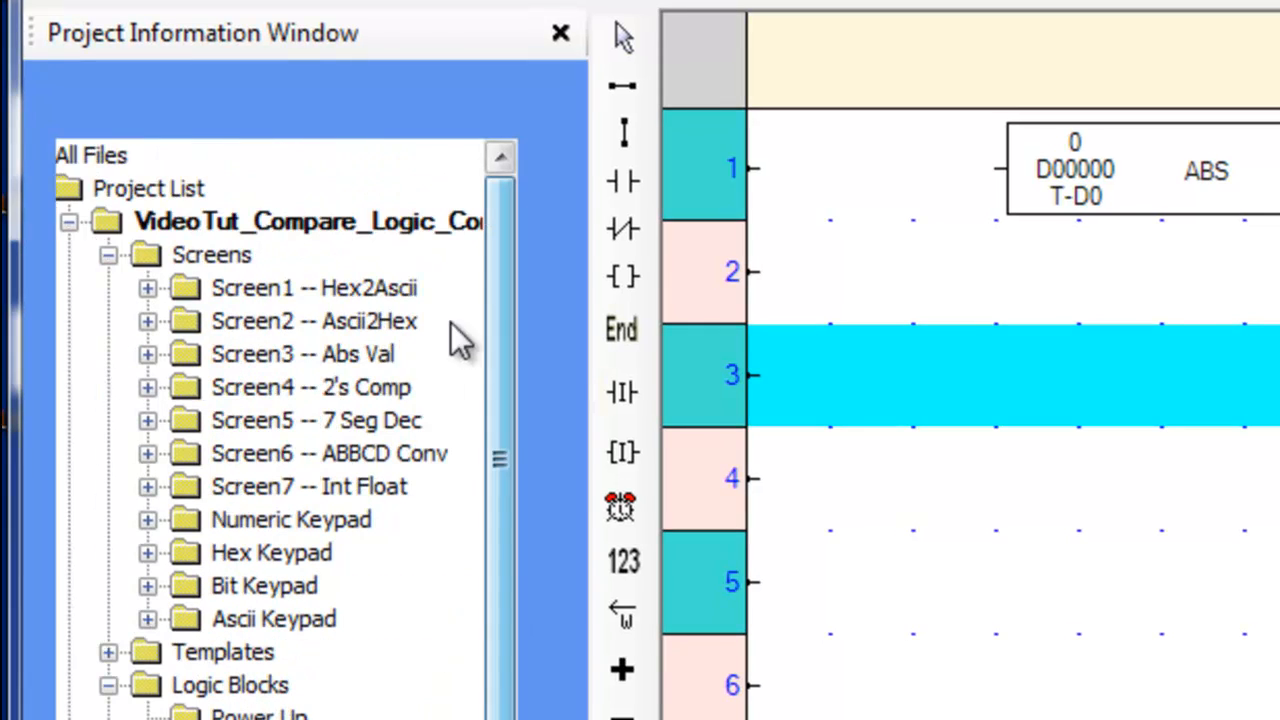
pyautogui.doubleClick(302, 352)
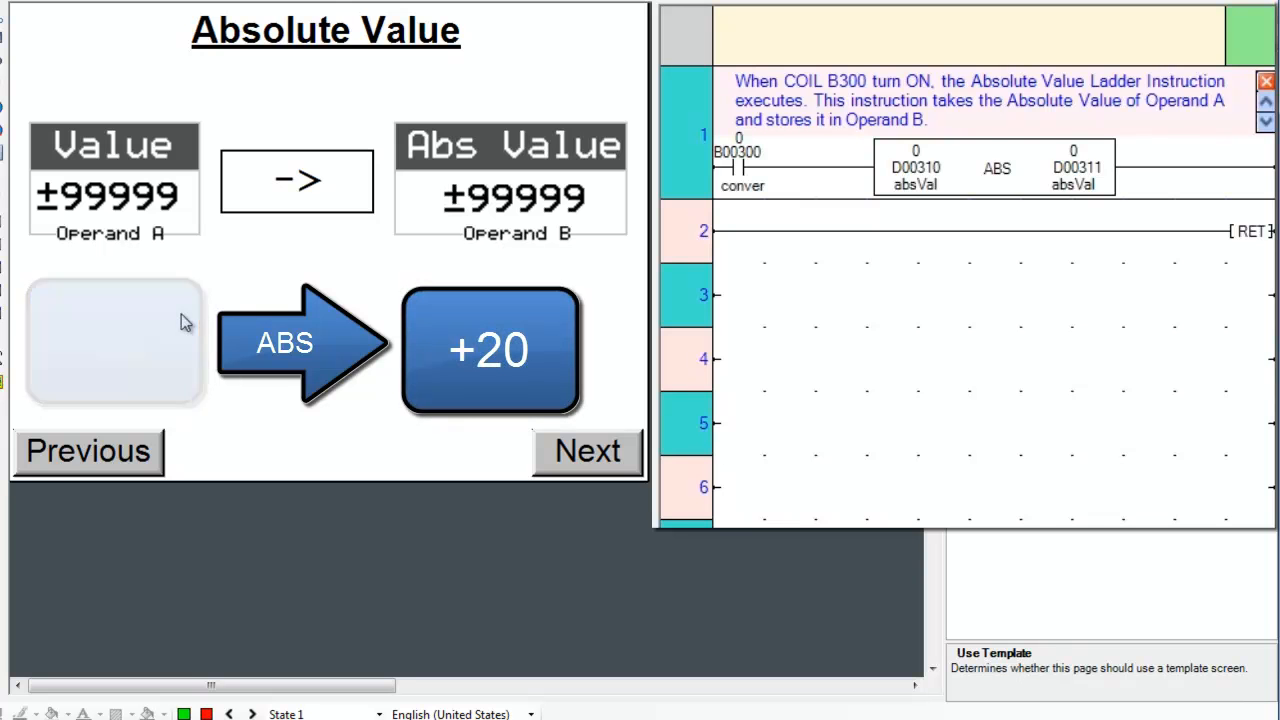
# Step: Toggle coil B300 on the Abs Val screen to trigger the ABS rung storing D00310's absolute value in D00311
pyautogui.click(112, 340)
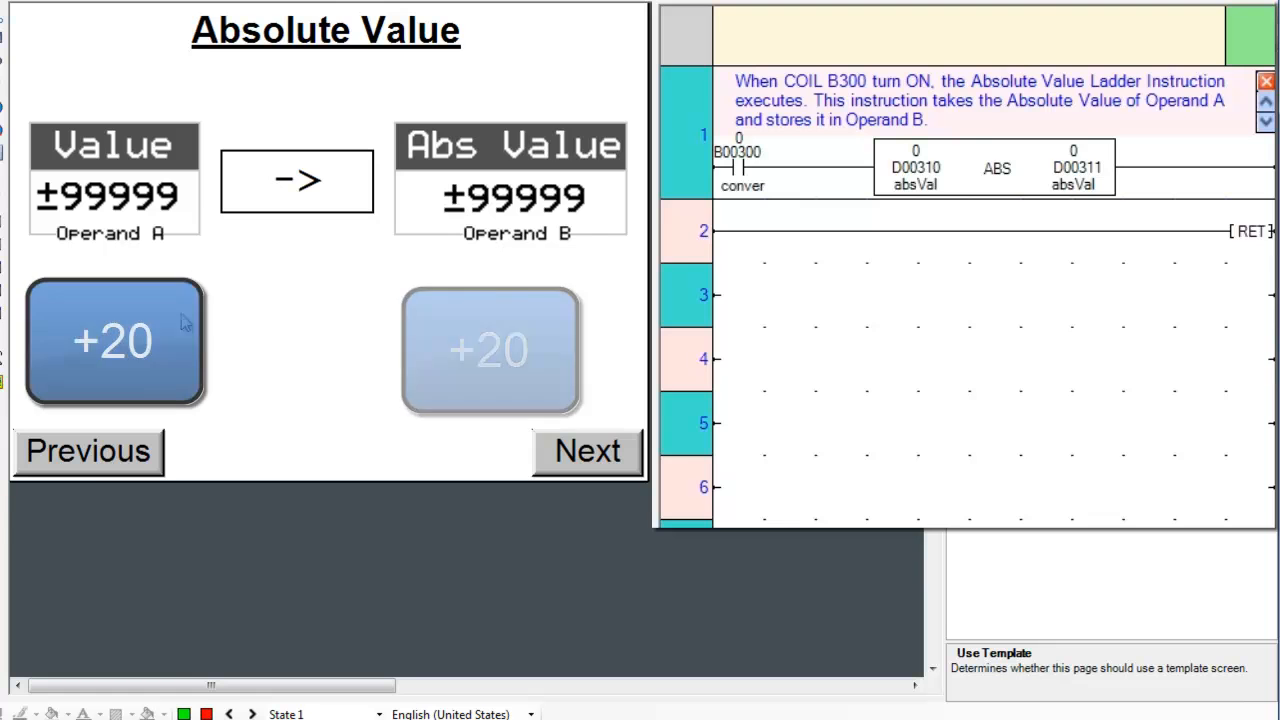
pyautogui.click(112, 340)
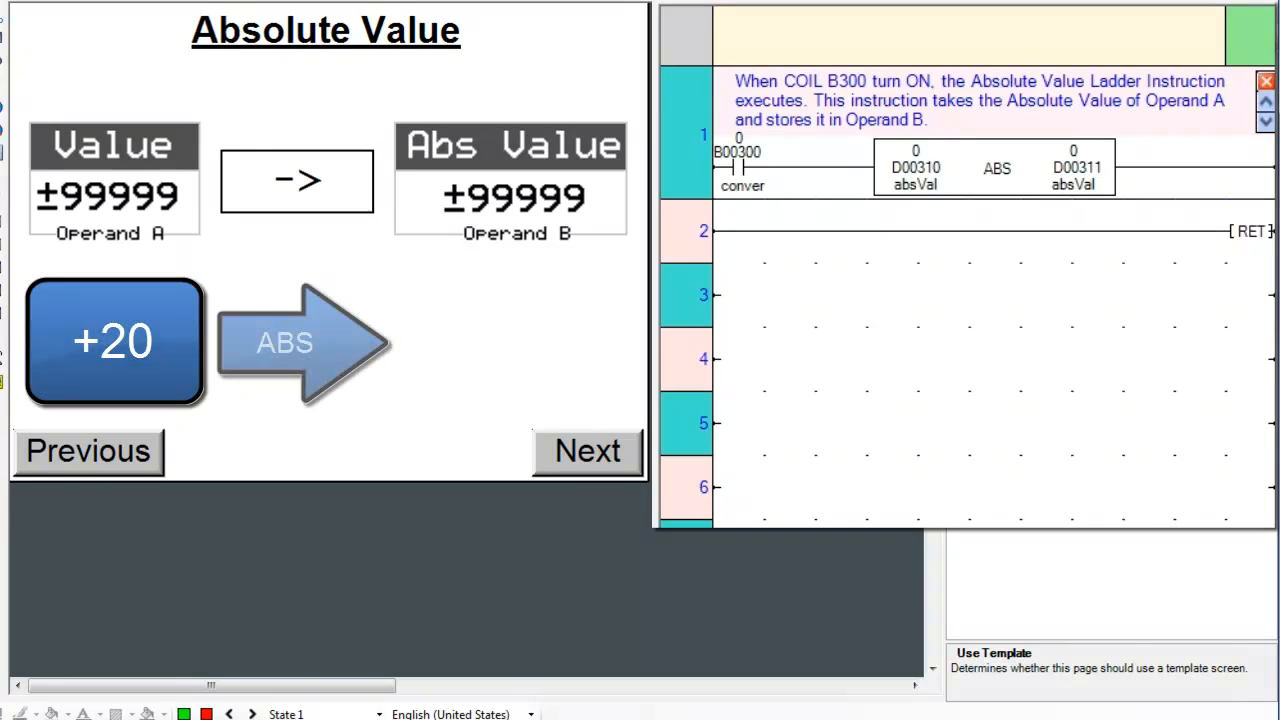
pyautogui.click(112, 340)
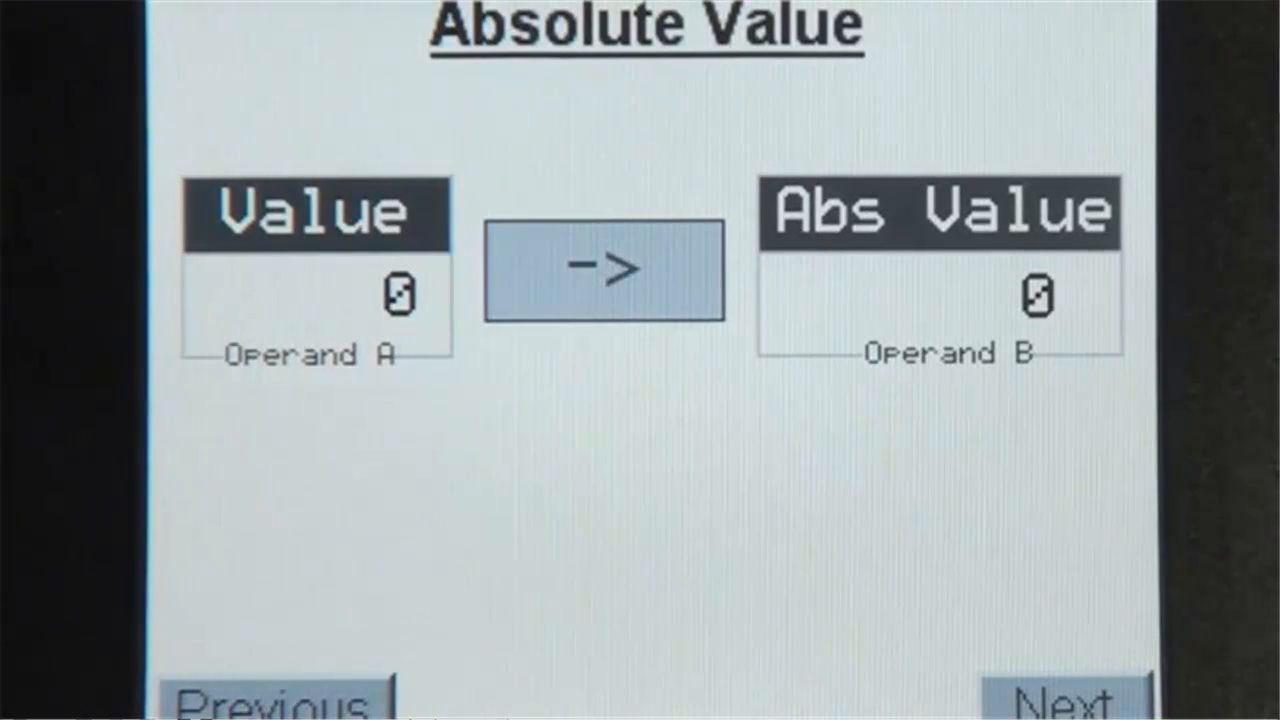
# Step: Tap the Operand A value field on the HMI to bring up the numeric keypad
pyautogui.click(324, 290)
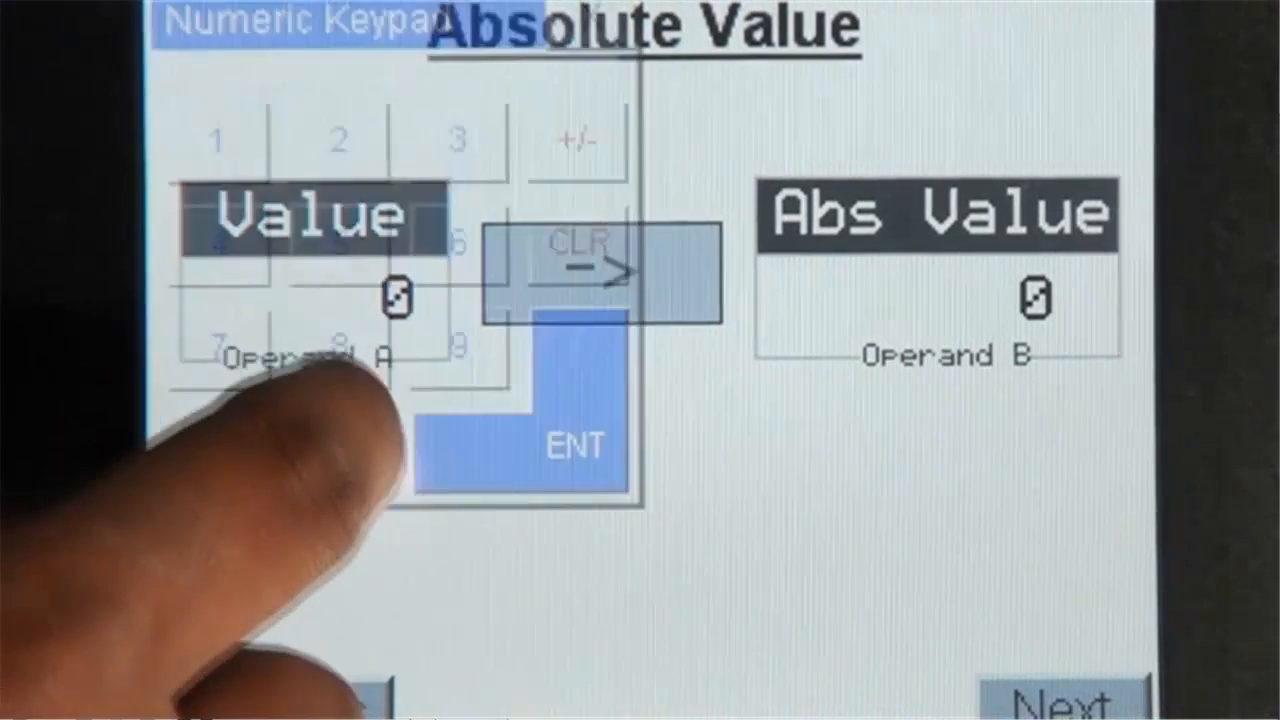